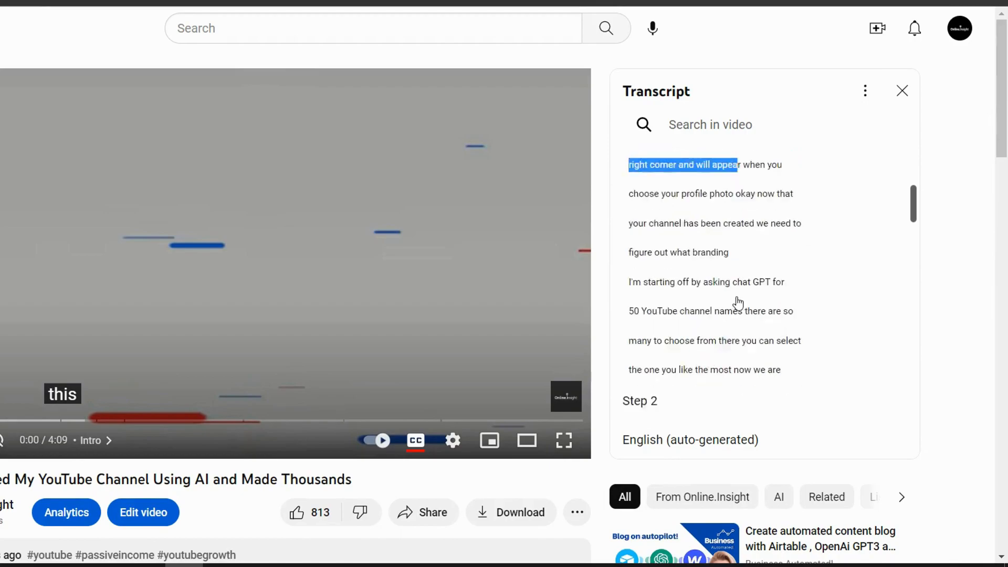
- Complete the Word heading so it reads 'The Guide Script' above the prompt list
scroll("down", 3)
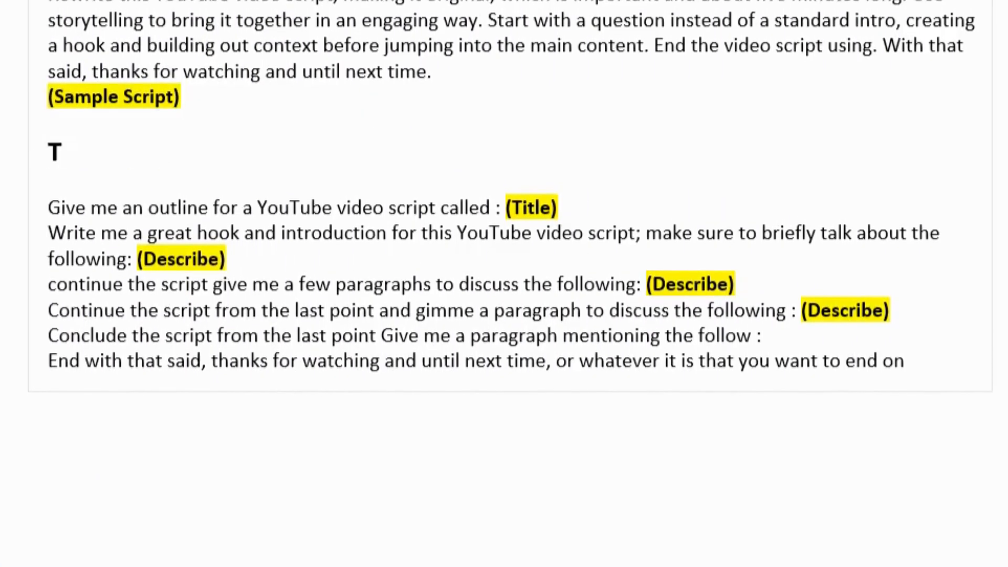
type("he Guide Scrip")
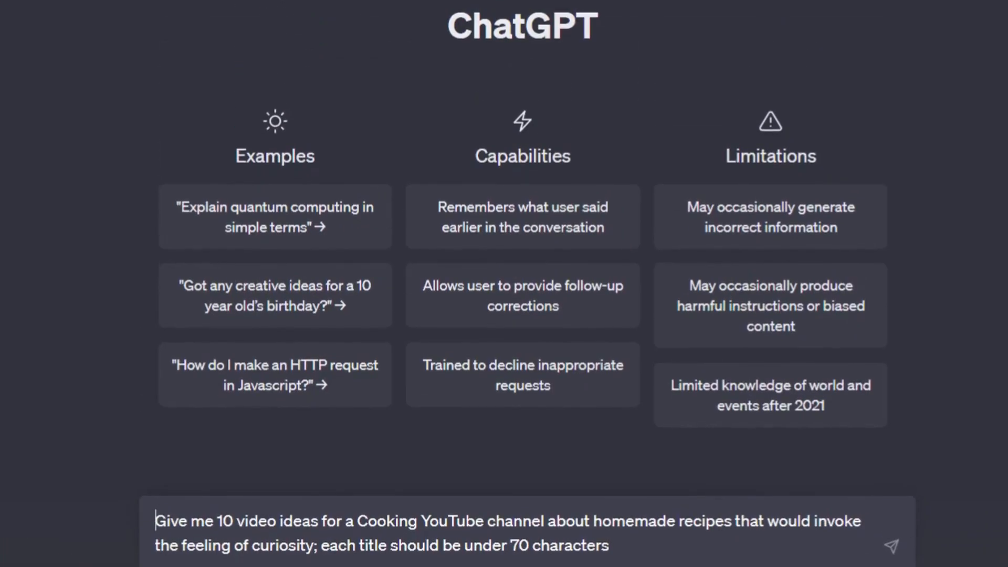
- Select the whole cooking prompt and submit the request for 10 titles under 70 characters
left_click_drag(155, 512, 496, 512)
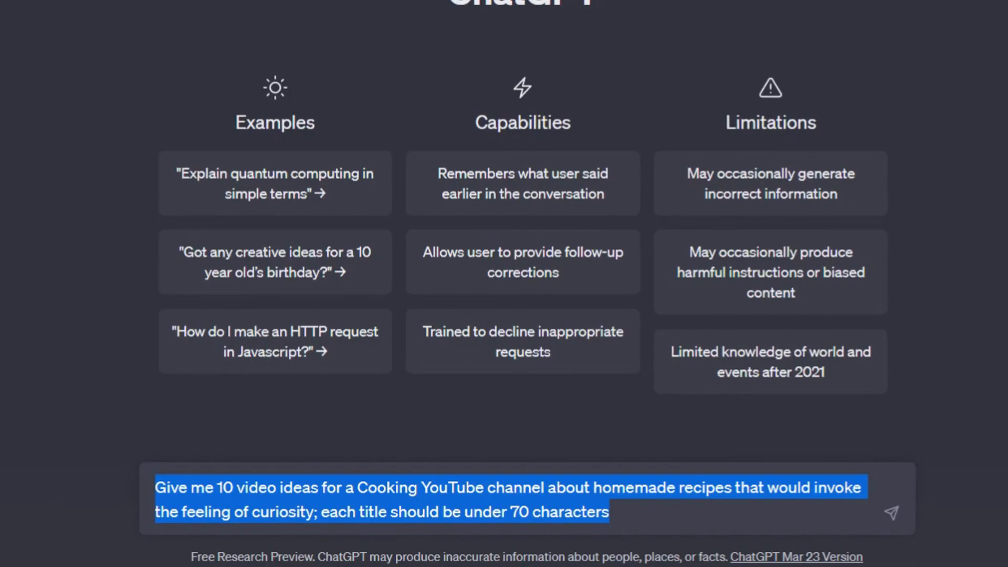
left_click(892, 510)
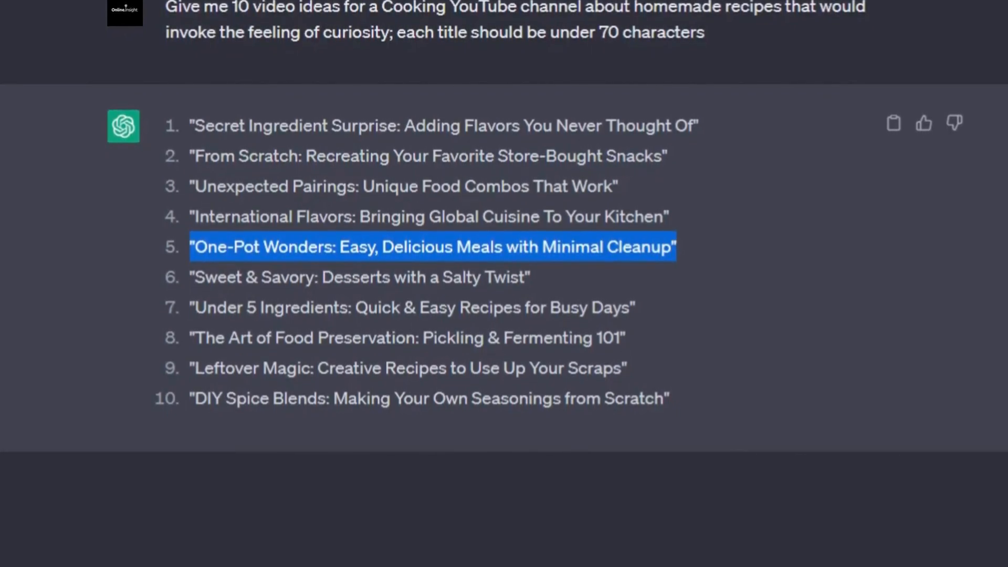
mouse_move(190, 371)
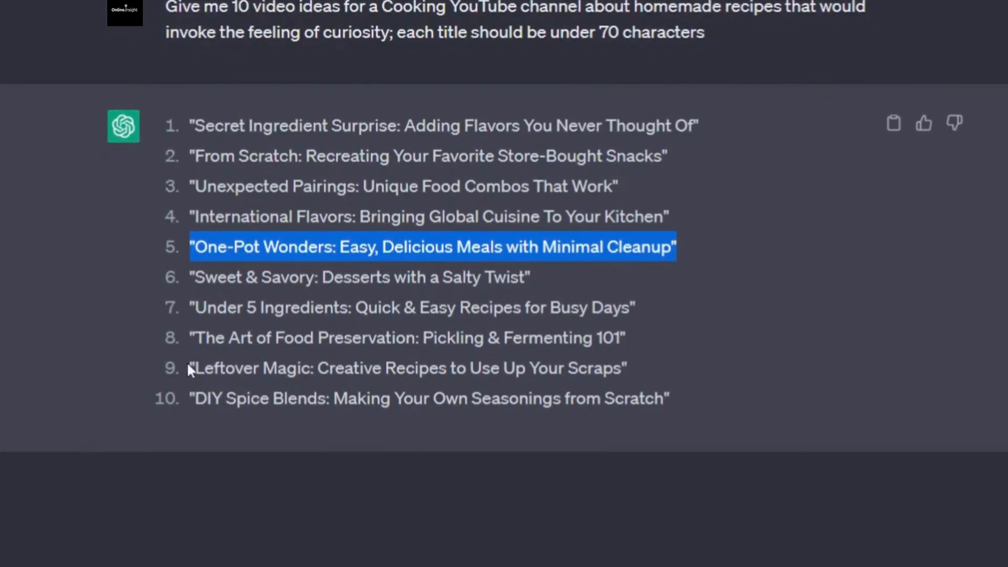
- Highlight 'Leftover Magic' in ChatGPT's reply as a favourite title
left_click_drag(190, 367, 417, 368)
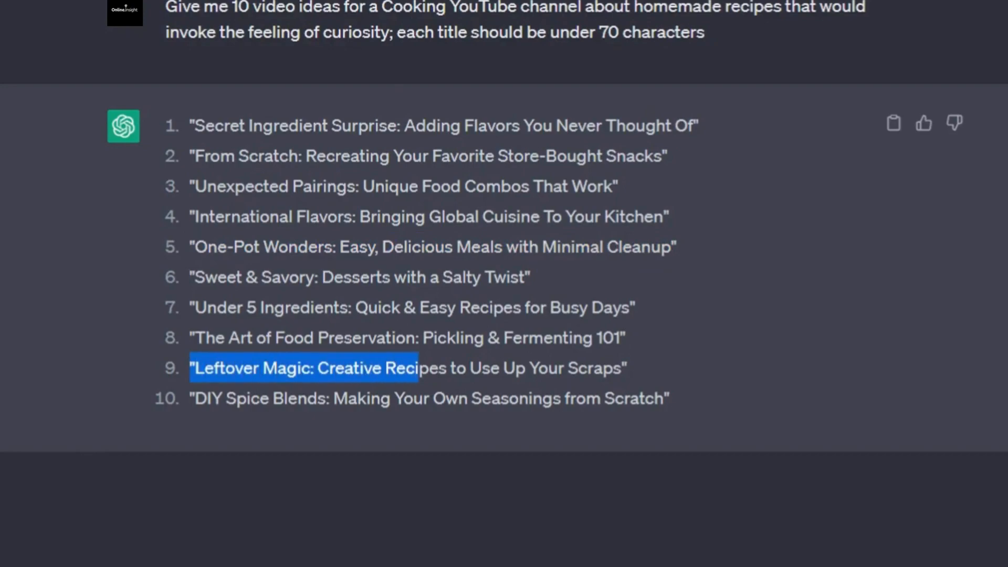